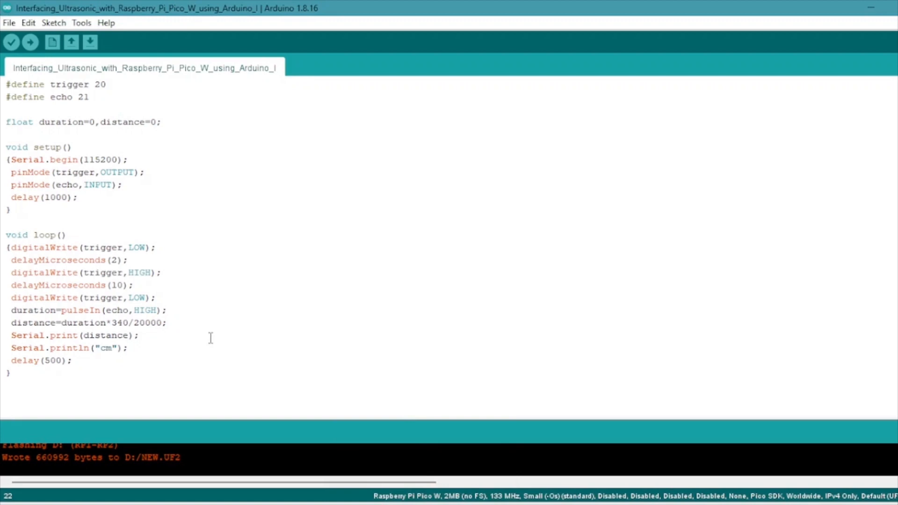
- Review the full ultrasonic distance sketch code before building it
{"action": "key", "text": "ctrl+a"}
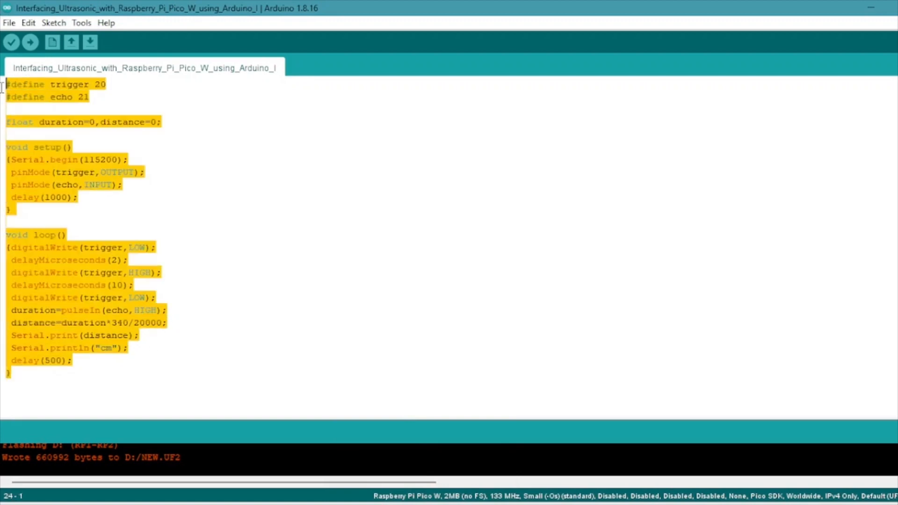
{"action": "left_click", "coordinate": [170, 178]}
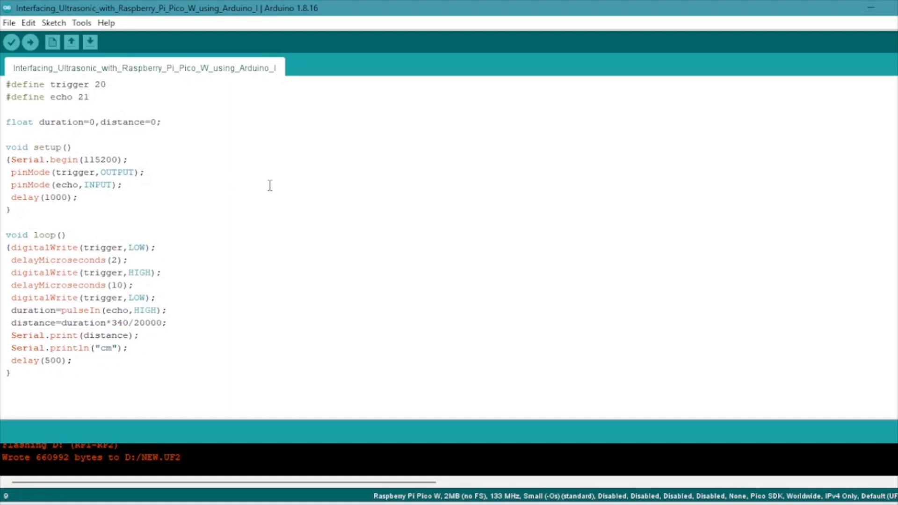
{"action": "mouse_move", "coordinate": [263, 183]}
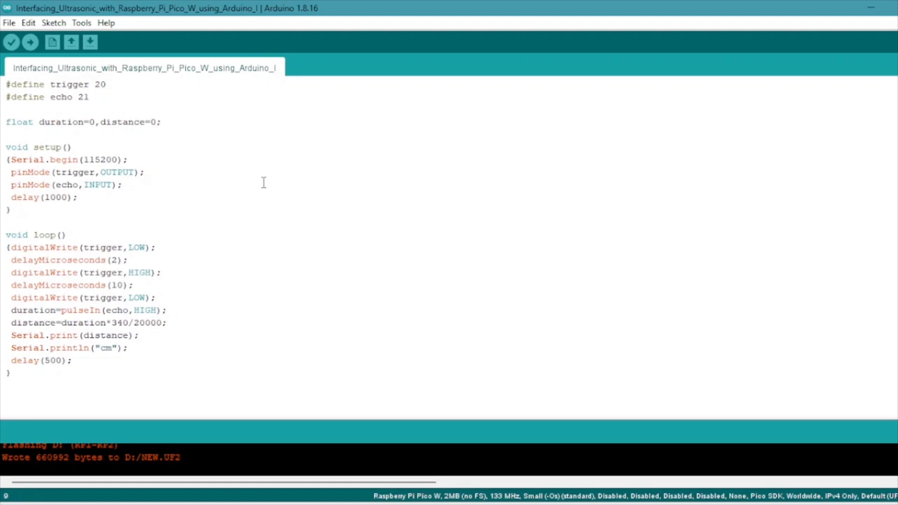
{"action": "left_click", "coordinate": [121, 185]}
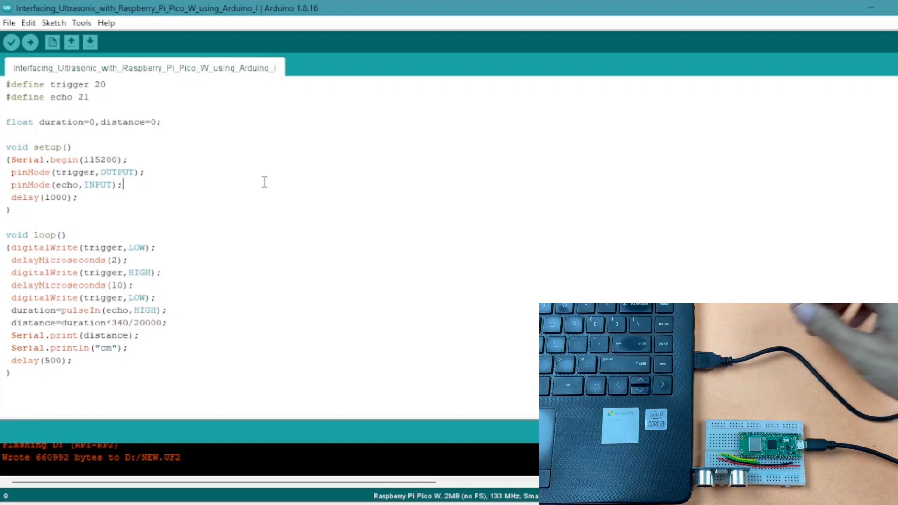
{"action": "left_click", "coordinate": [82, 23]}
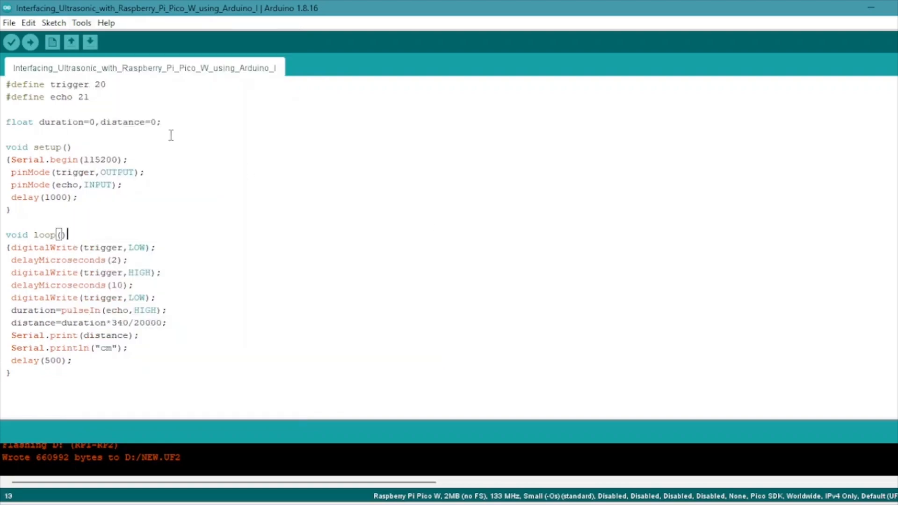
- Compile and upload the sketch to the Raspberry Pi Pico W until 'Done uploading.'
{"action": "left_click", "coordinate": [29, 42]}
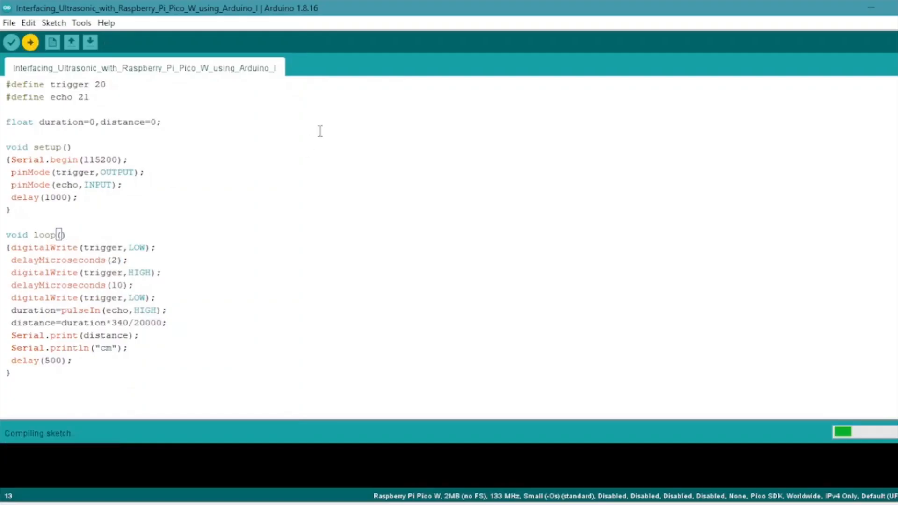
{"action": "mouse_move", "coordinate": [363, 188]}
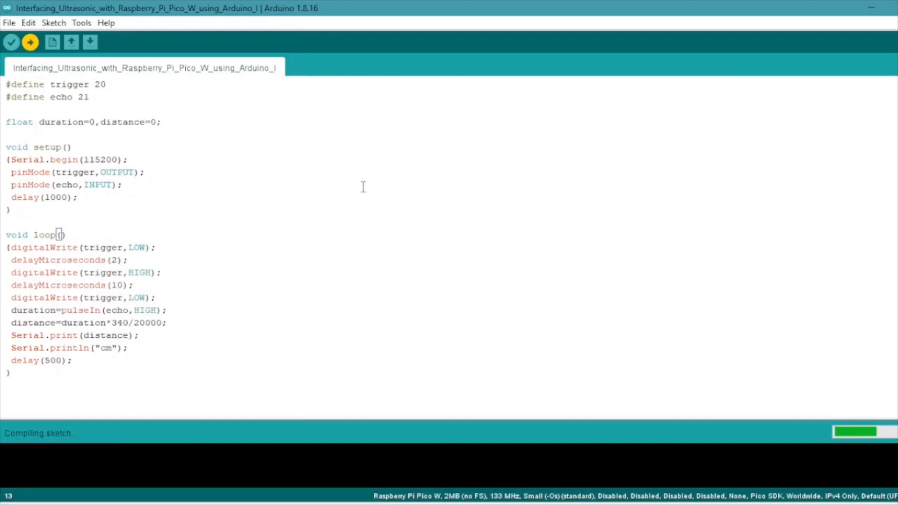
{"action": "left_click", "coordinate": [30, 42]}
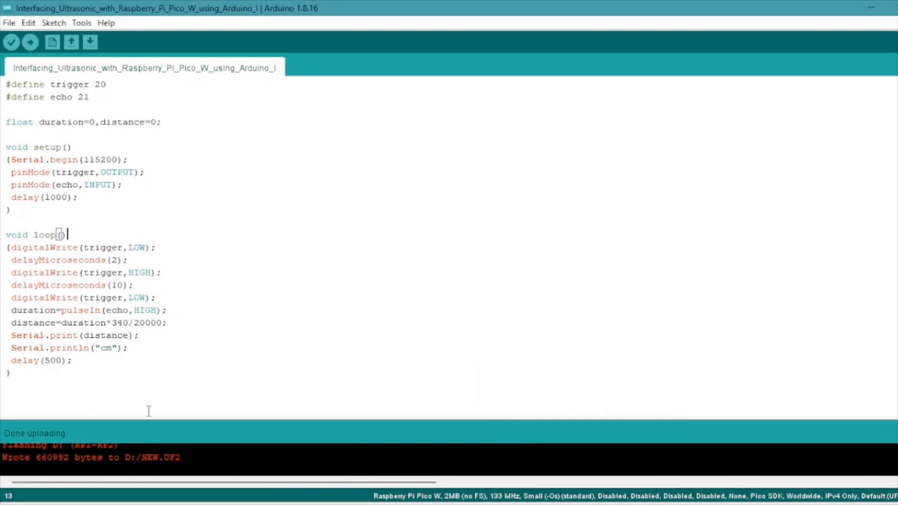